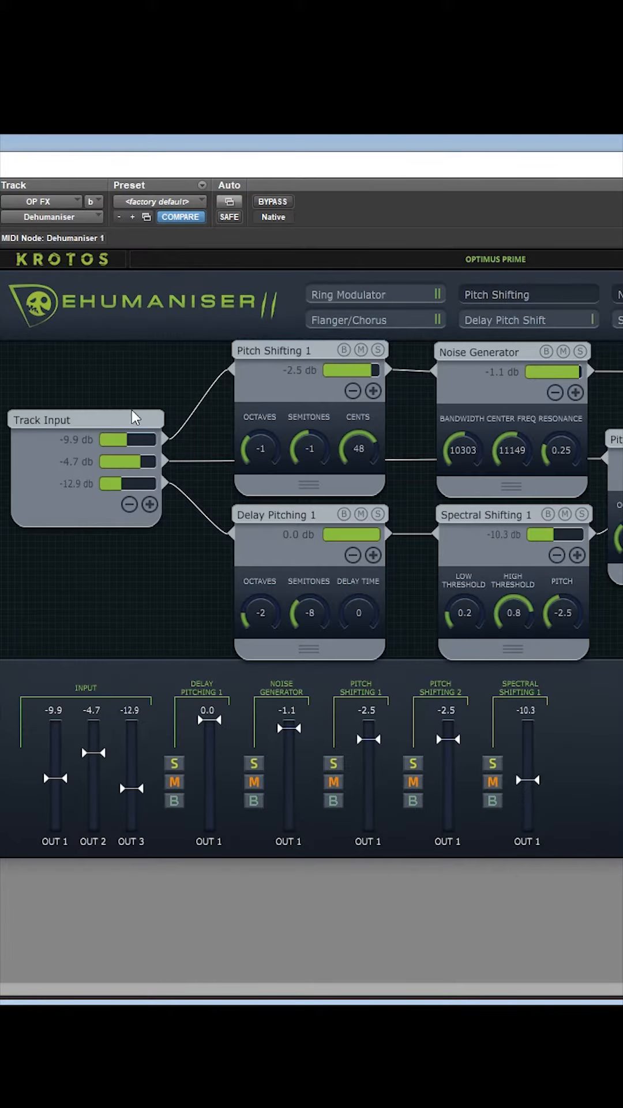
{"action": "mouse_move", "coordinate": [304, 184]}
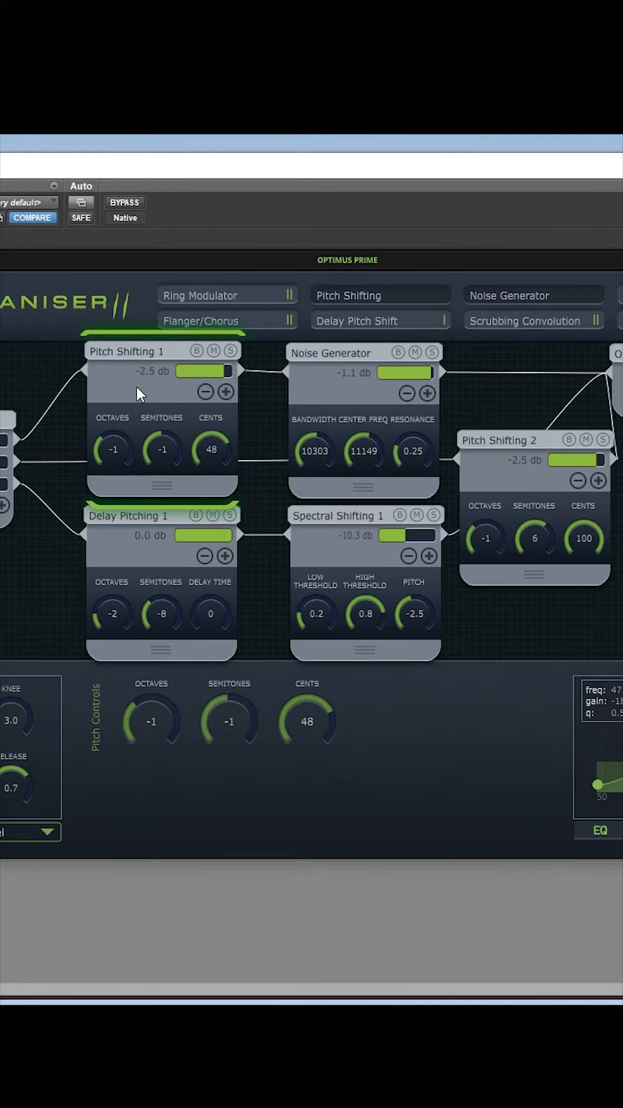
{"action": "mouse_move", "coordinate": [303, 375]}
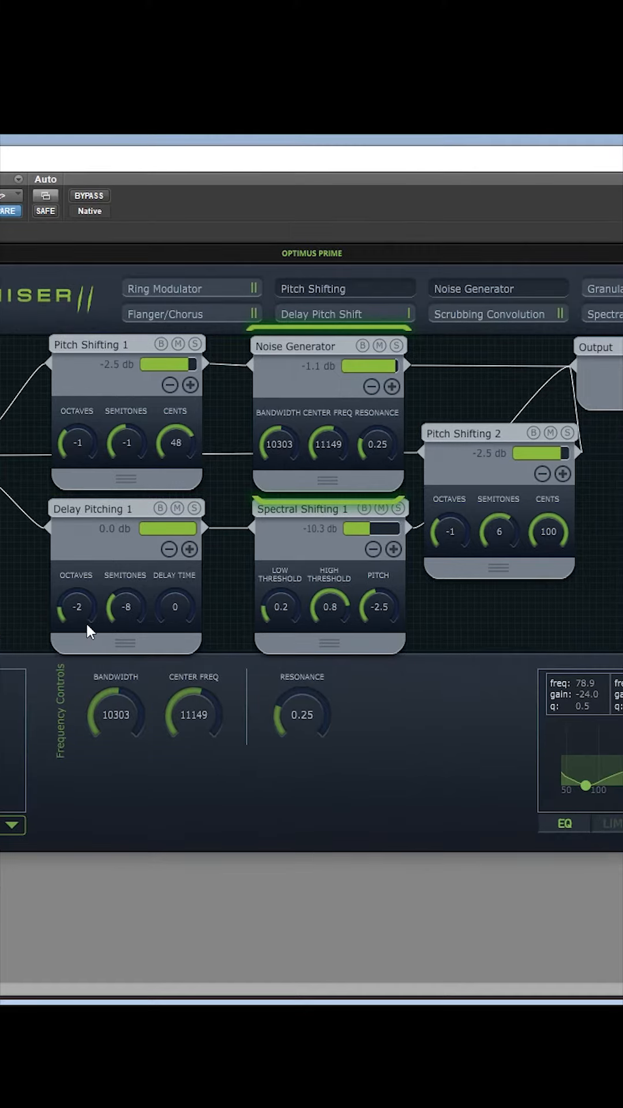
Step: Select the Spectral Shifting 1 node to reveal its Thresholds and Pitch Controls in the editor panel
{"action": "left_click", "coordinate": [330, 509]}
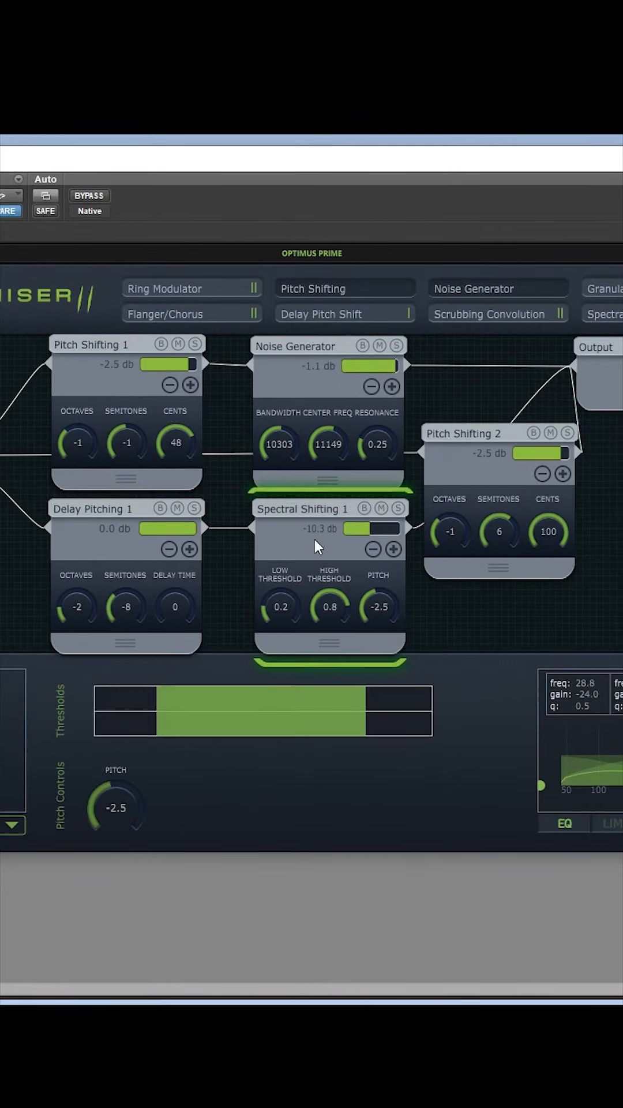